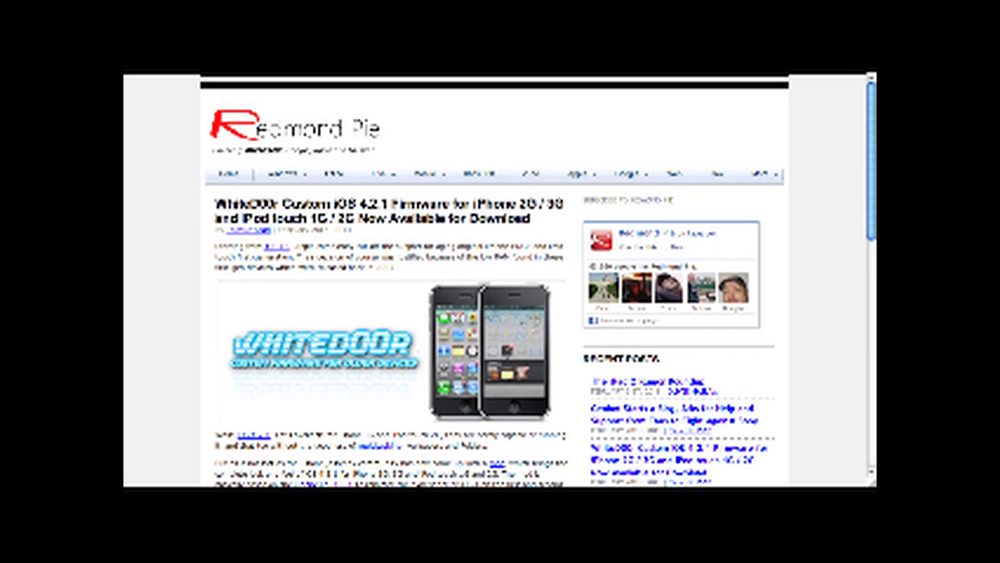
pyautogui.scroll(-3)
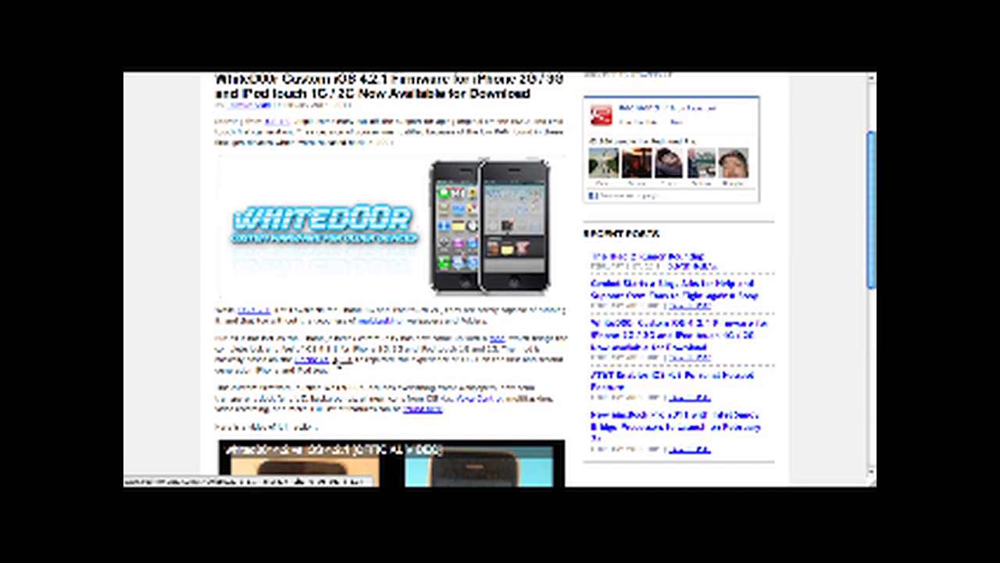
pyautogui.scroll(-3)
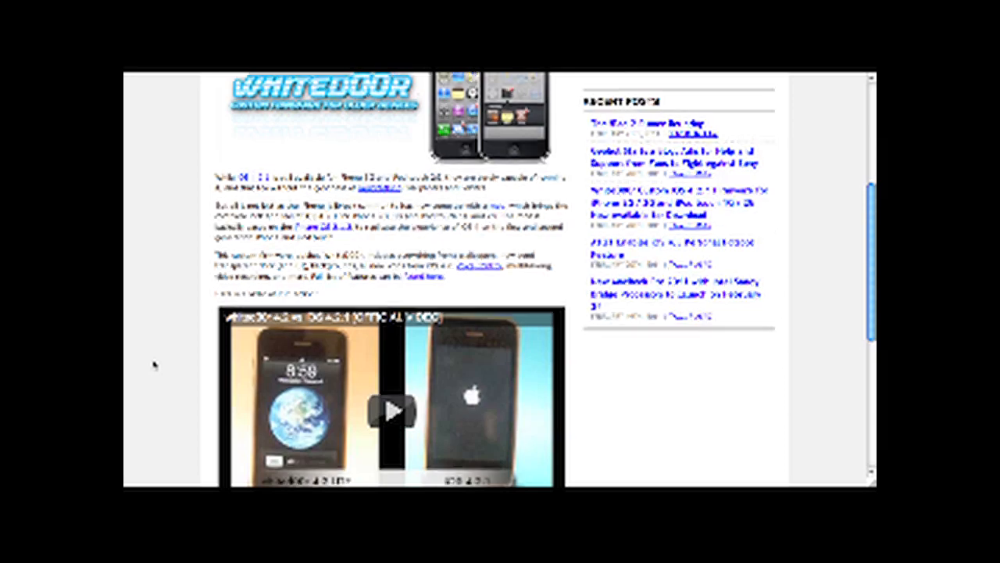
pyautogui.scroll(3)
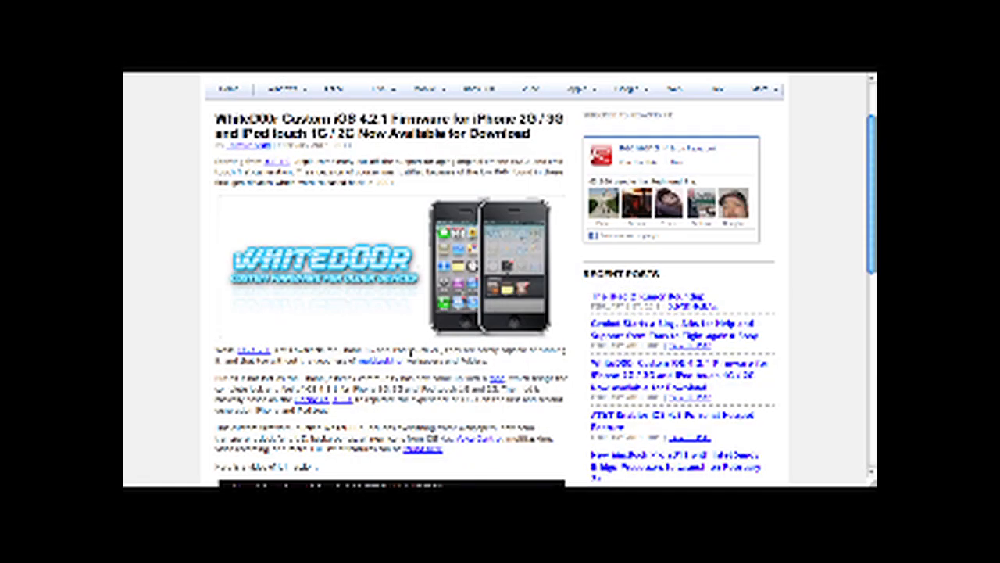
pyautogui.moveTo(550, 338)
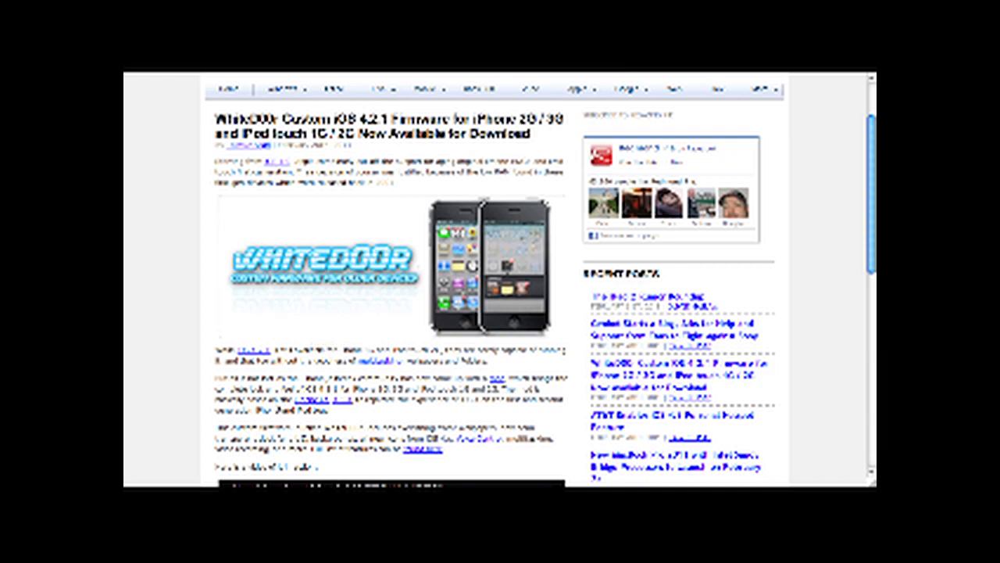
pyautogui.scroll(-3)
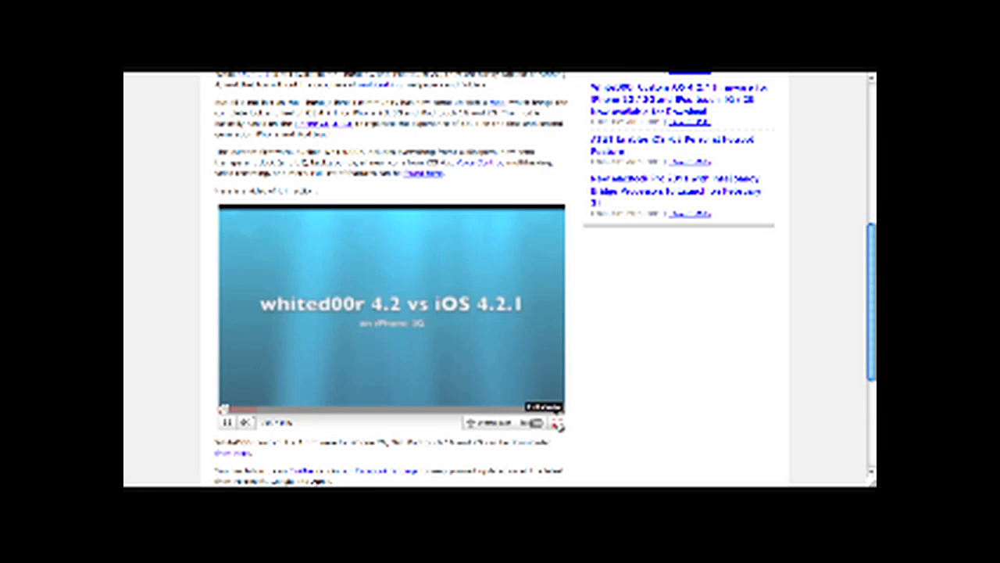